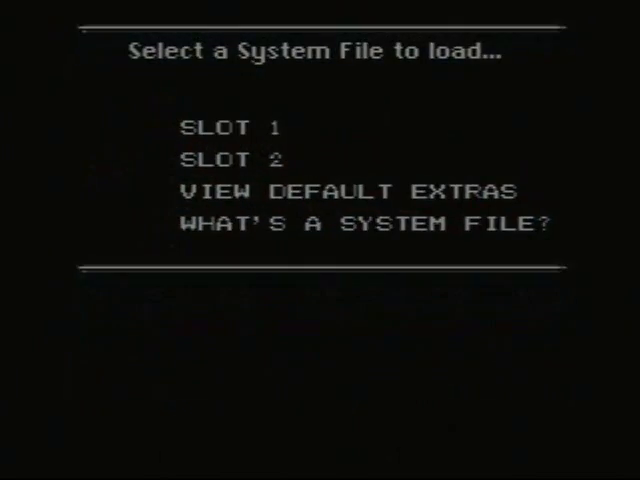
Open the default extras' Music Box and scroll past Good Night to the locked ??? tracks 11–15
left_click(349, 191)
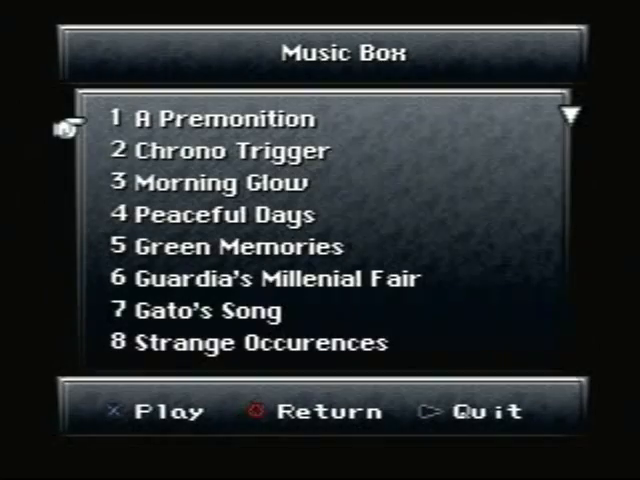
scroll("down", 3)
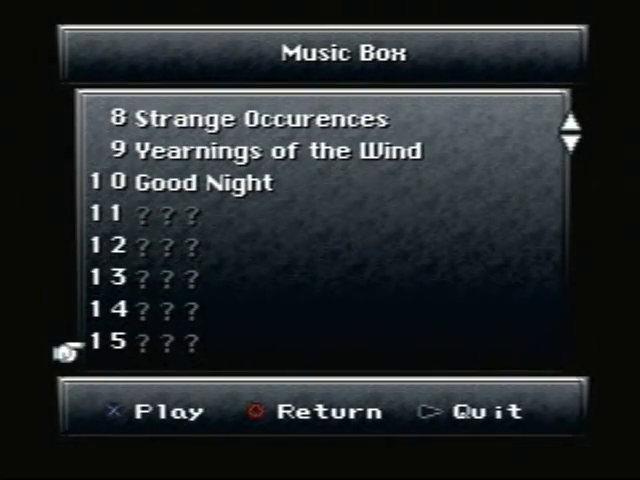